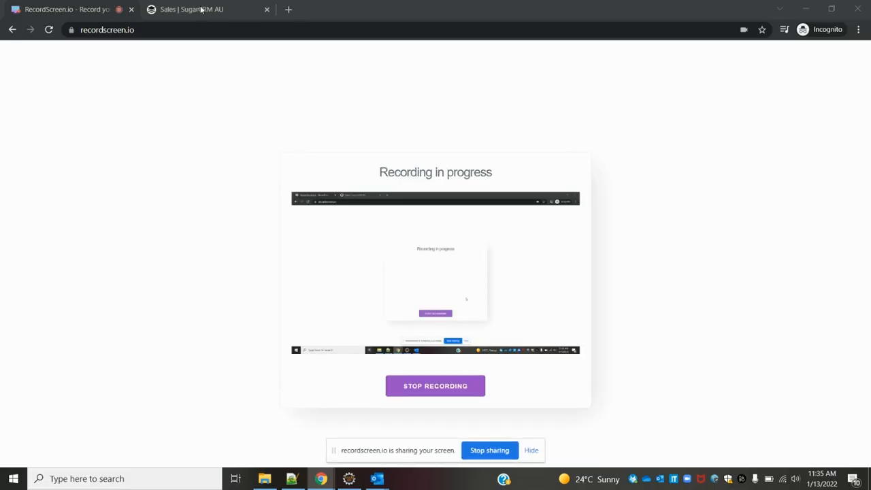
Open SugarCRM's Company Size dropdown and inspect its select element's name in DevTools.
left_click(197, 9)
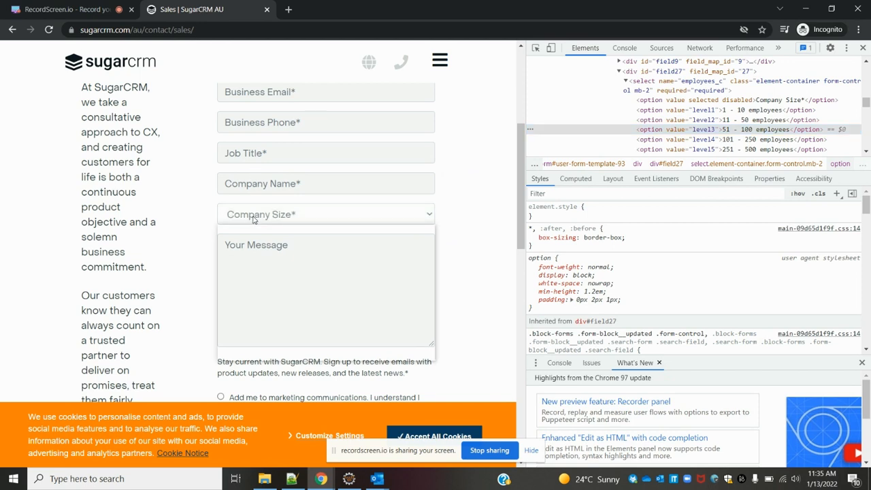
left_click(325, 214)
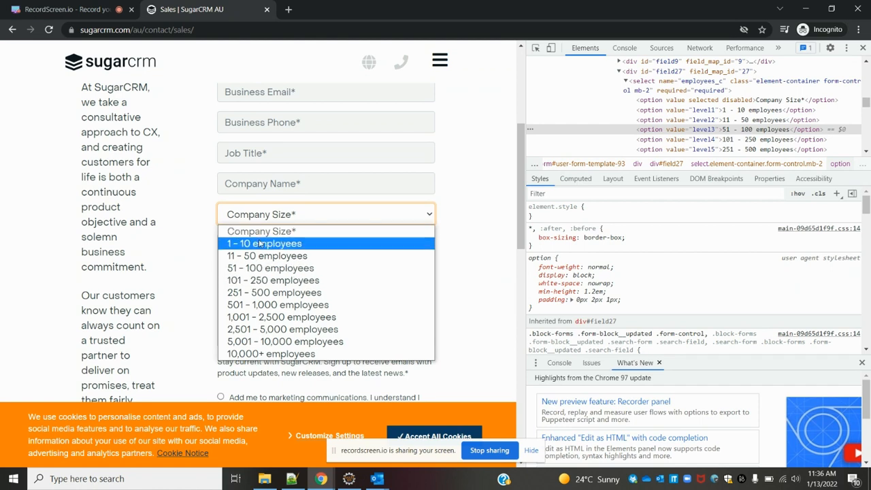
mouse_move(273, 280)
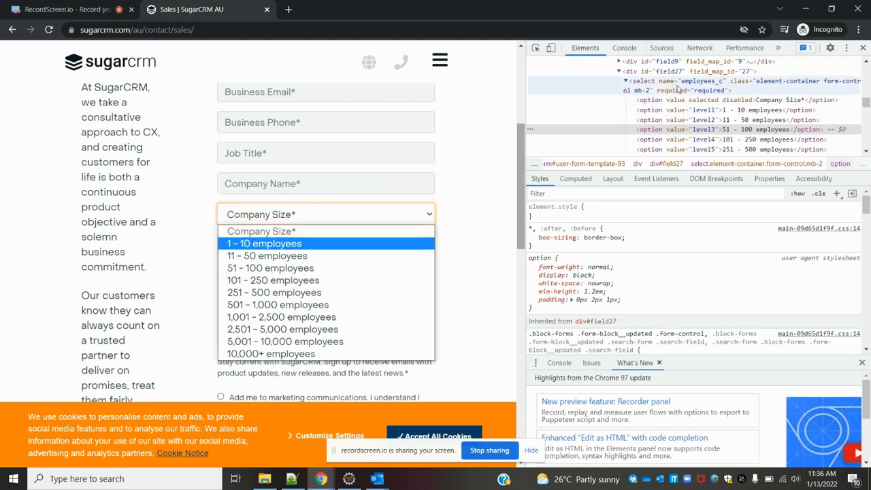
left_click(325, 213)
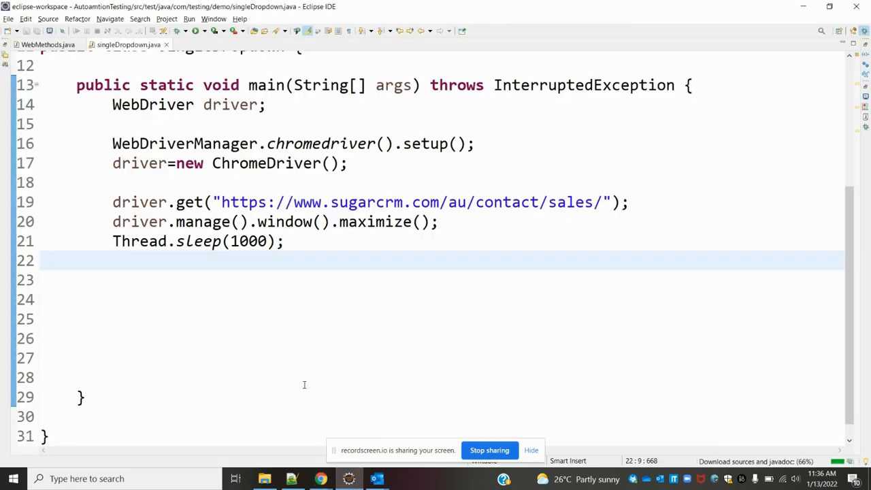
Add WebElement ele = driver.findElement(By.name("employees_c")); with autocomplete.
type("We")
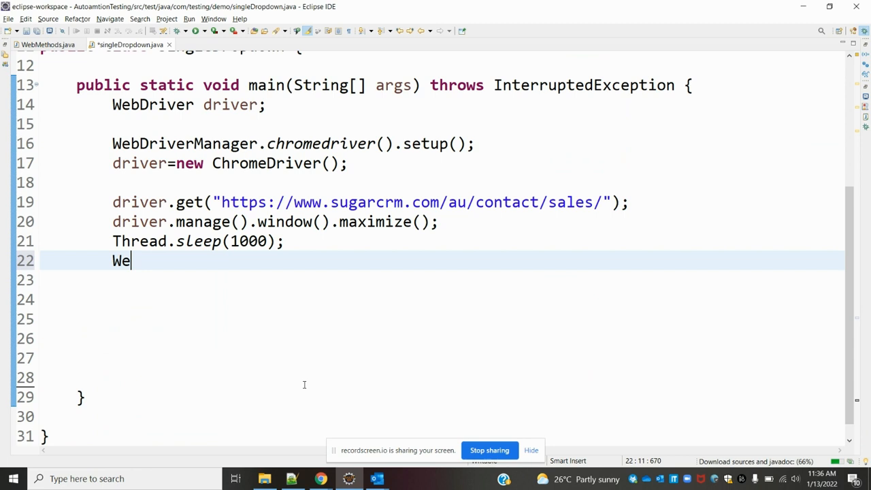
type("E")
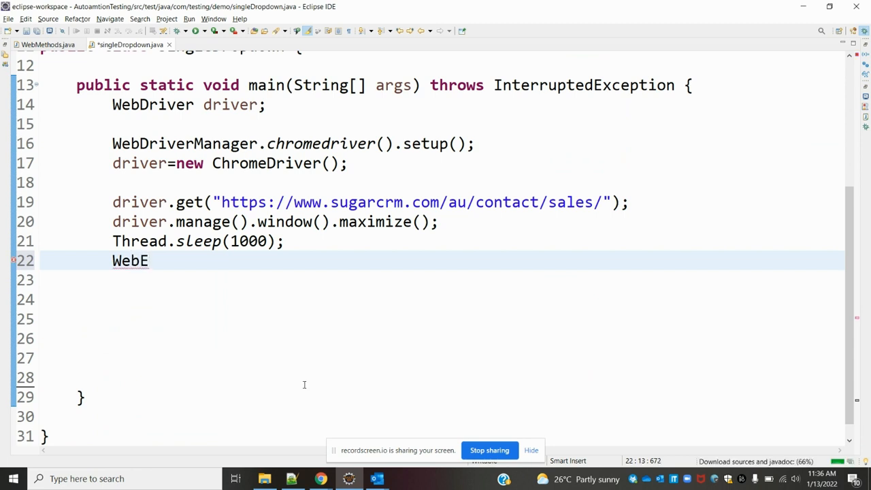
type("lement e")
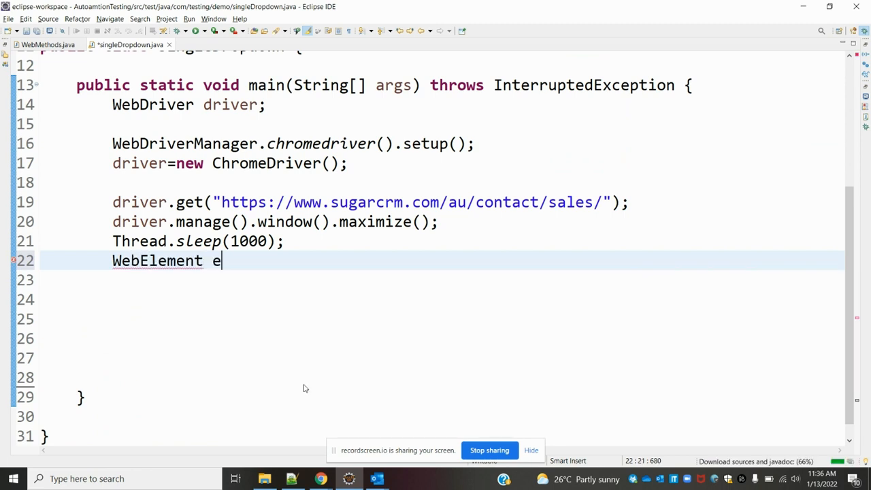
type("le = ne")
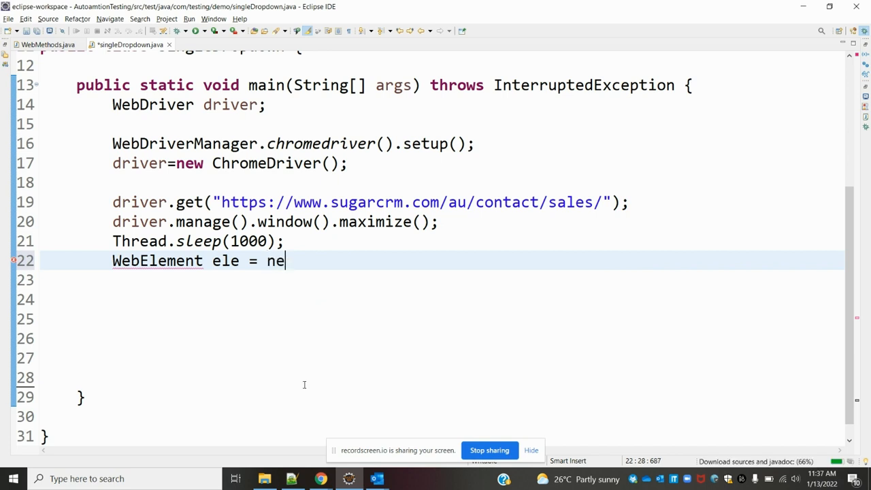
type("driver.findElement(null")
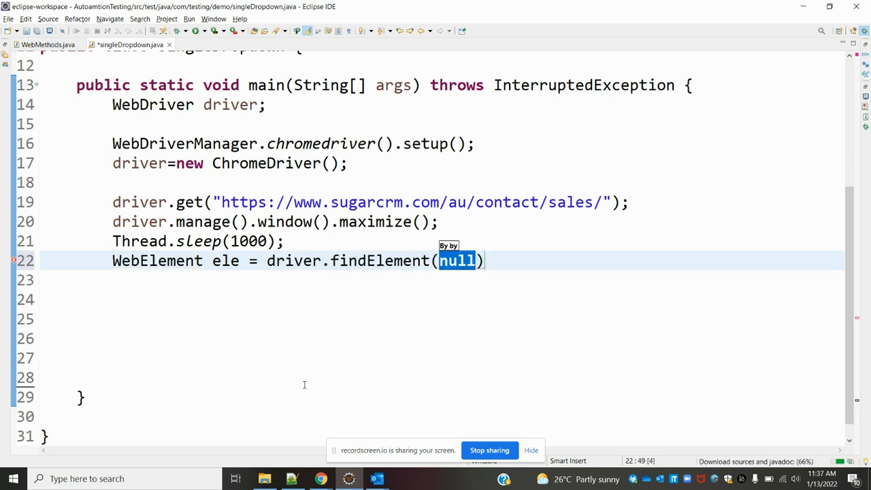
type("By.name(\"employees_c")
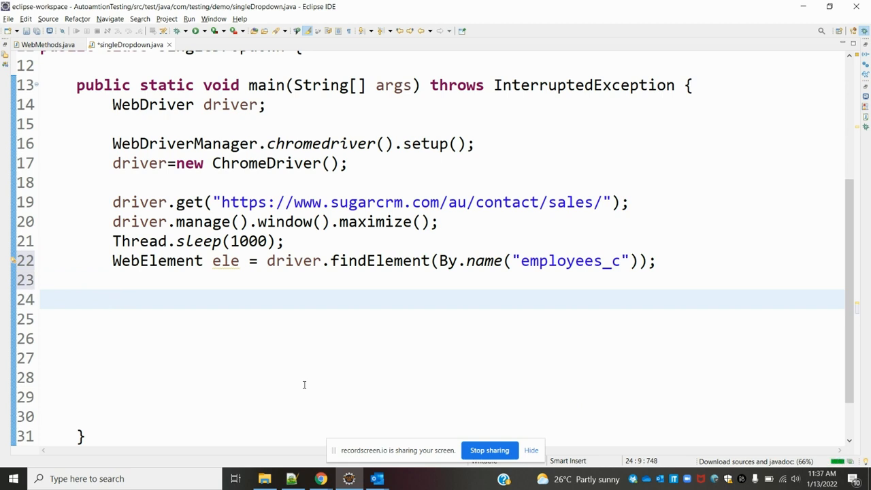
Add 'Select se = new Select(ele);' below the findElement line, importing Select.
type("Select")
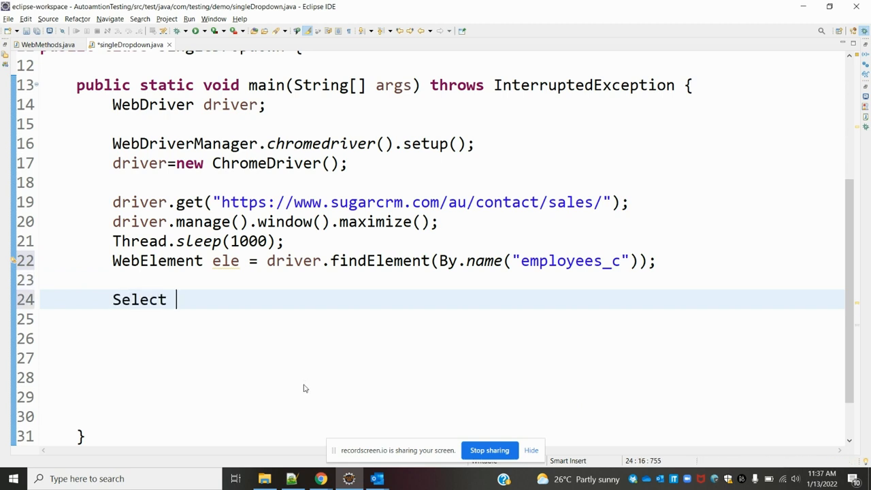
type("se = new")
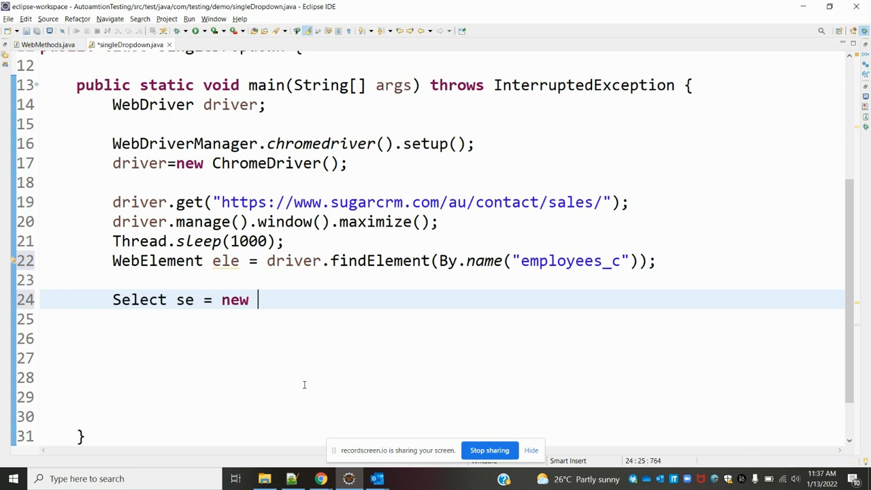
type("Select")
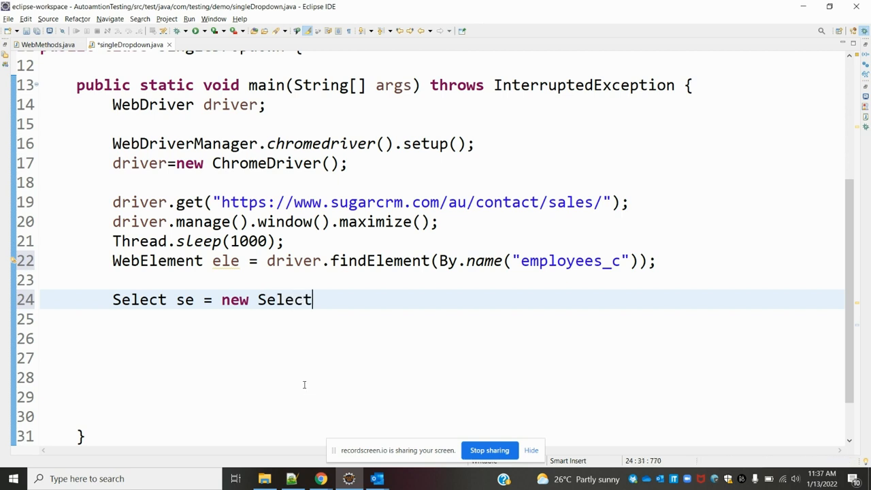
type("(el)")
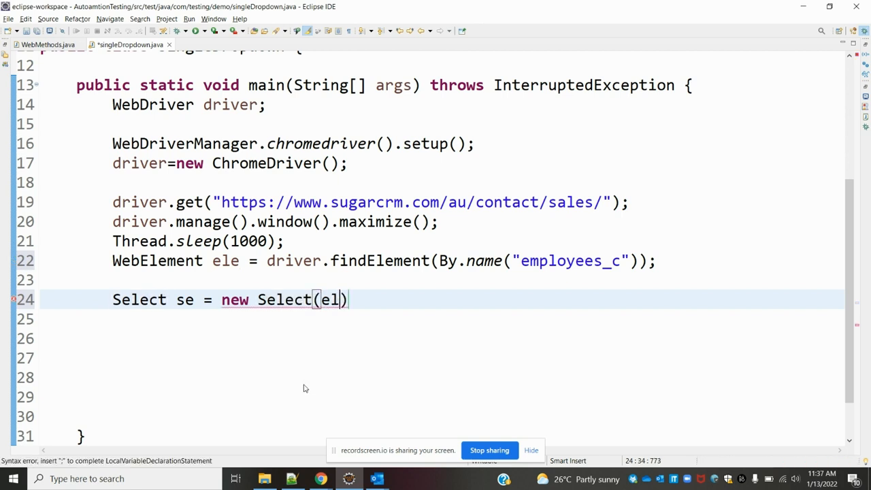
type("e;")
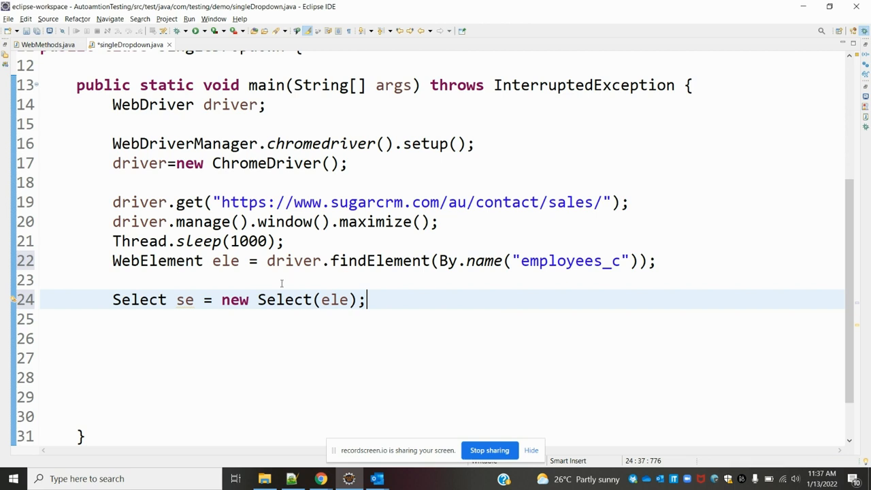
mouse_move(338, 300)
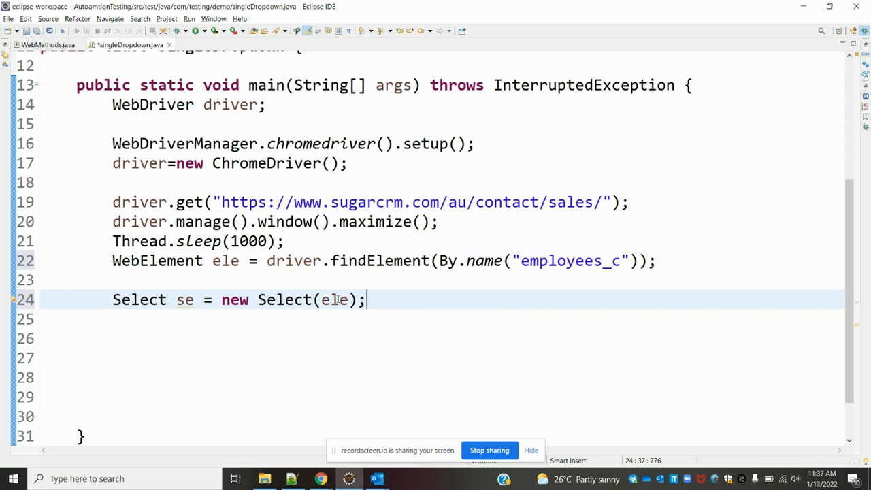
mouse_move(334, 299)
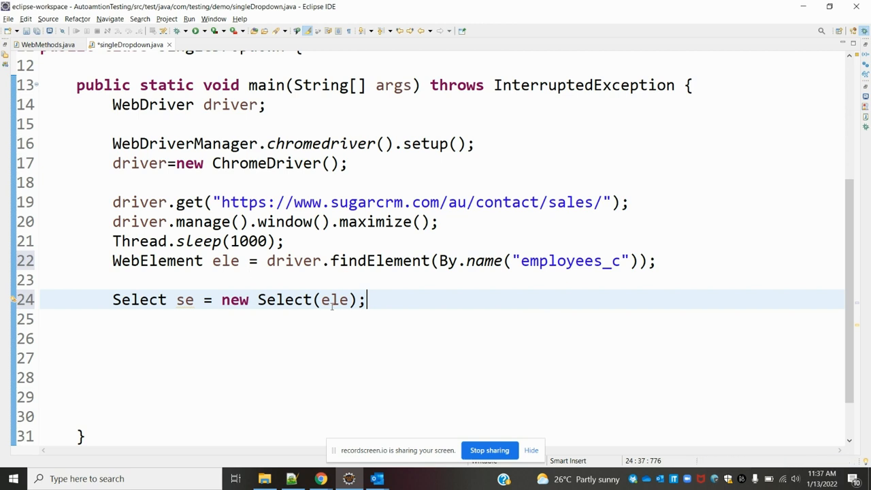
Add a Thread.sleep(1000); pause on a new line after the Select statement.
key("Return")
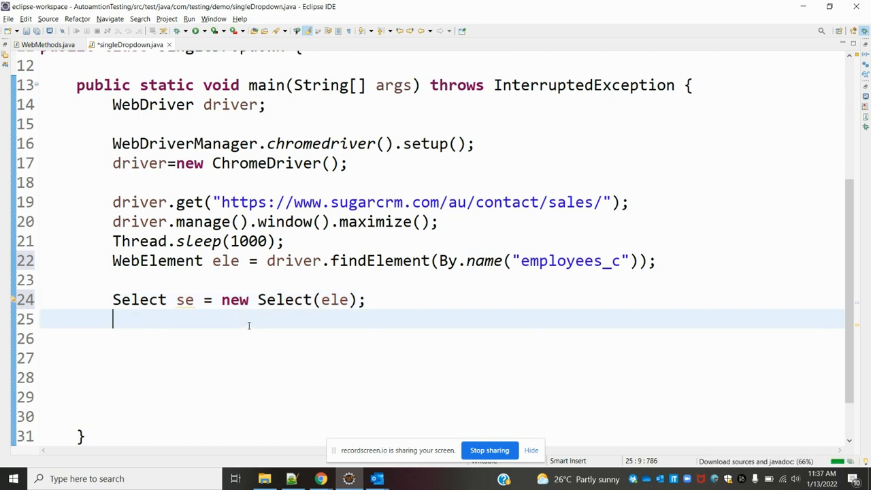
type("Thread")
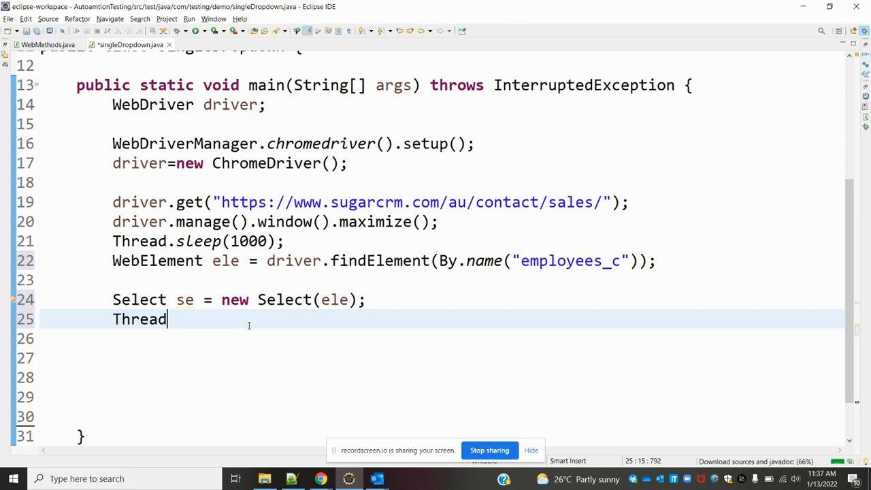
type(".sleep(100")
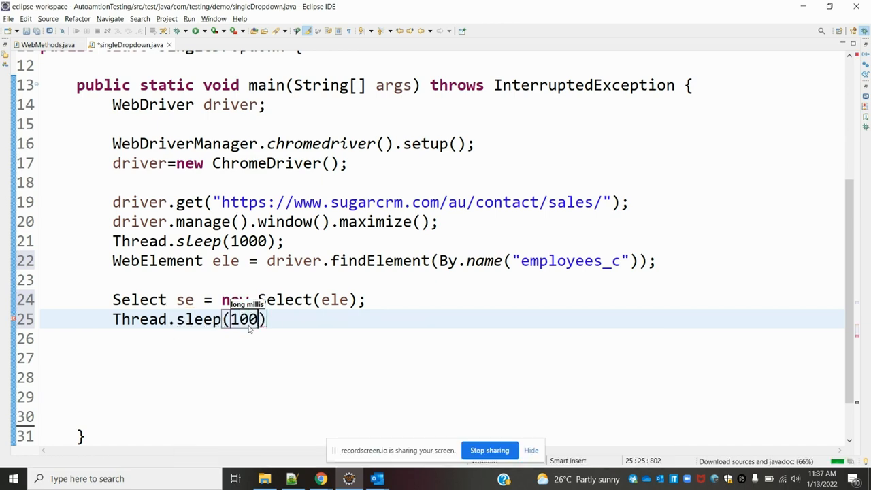
type("0;")
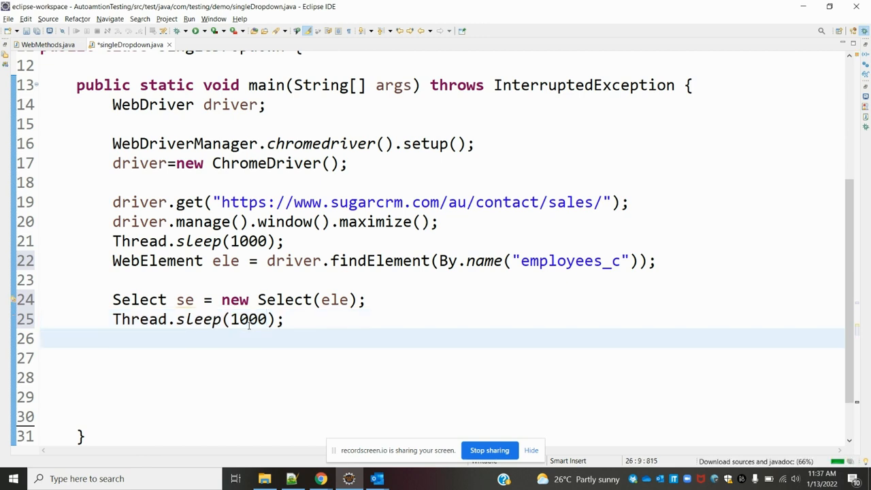
left_click(113, 338)
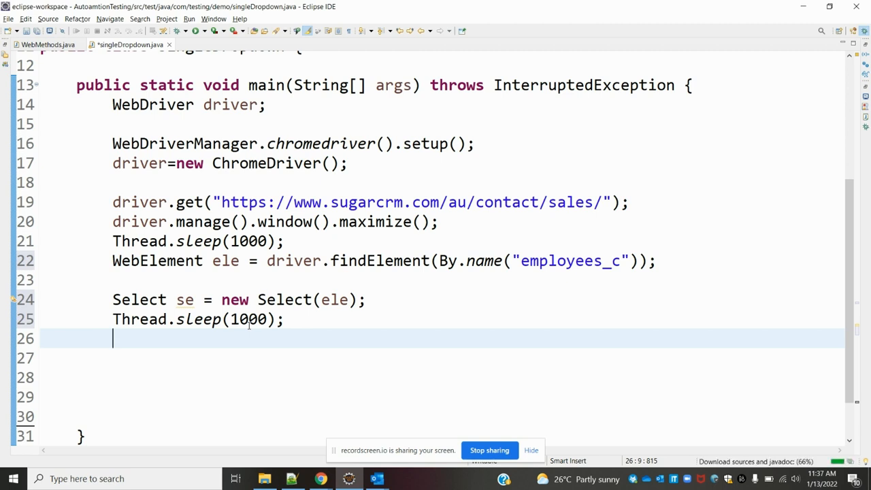
Add se.selectByIndex(2); followed by Thread.sleep(2000);.
type("se.")
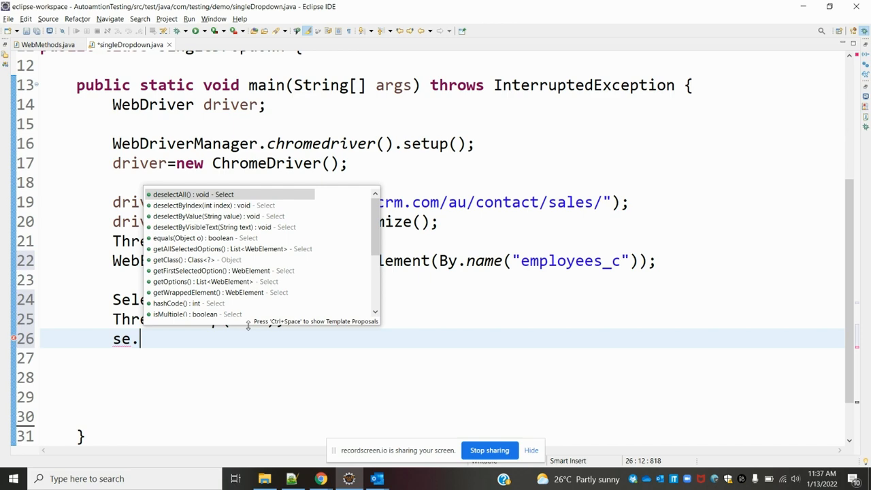
type("selectByIndex(0")
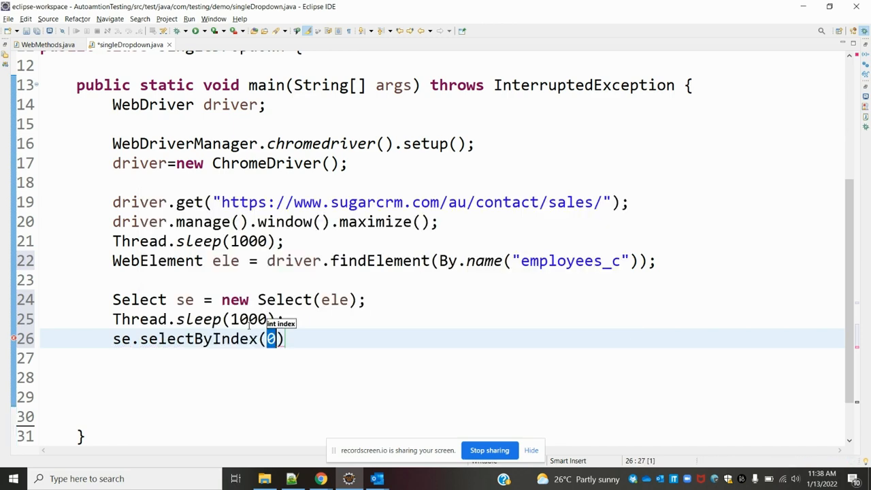
type("2")
left_click(443, 358)
type("T")
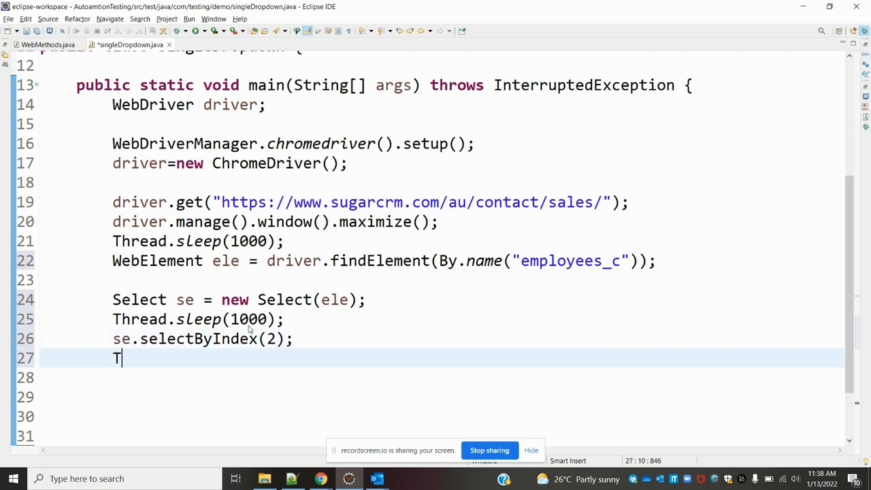
type("hread.sleep(0")
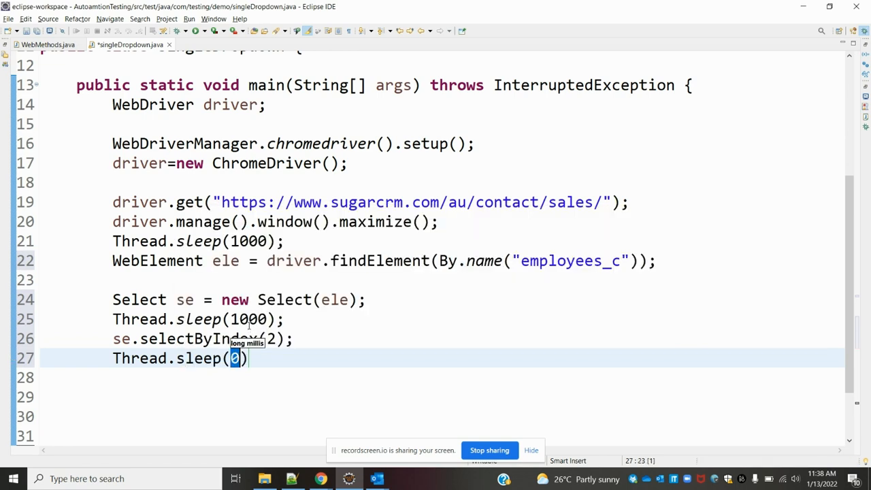
type("200")
left_click(442, 379)
type("se")
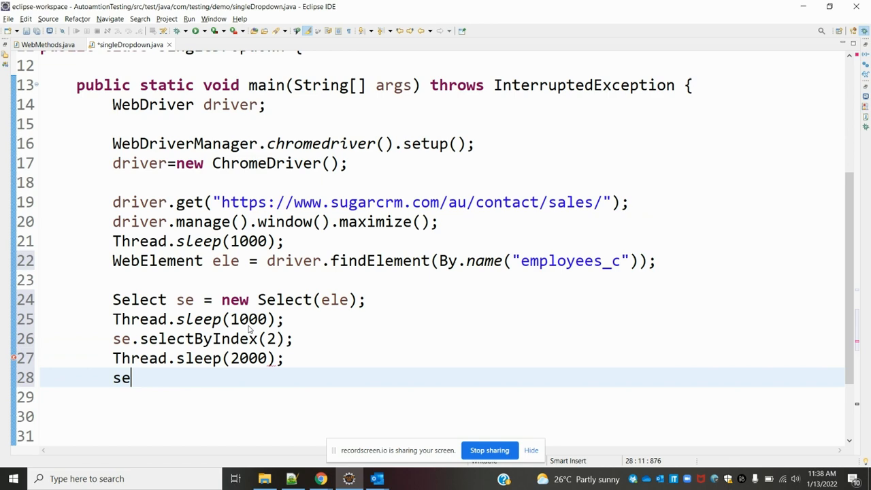
Begin se.selectByValue and check the level3 option's value in Chrome DevTools.
type(".selectByValue(\"")
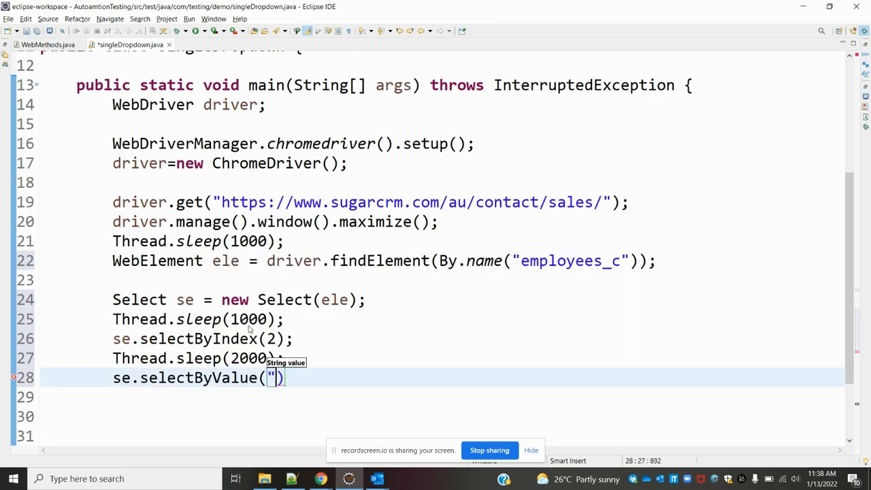
left_click(320, 479)
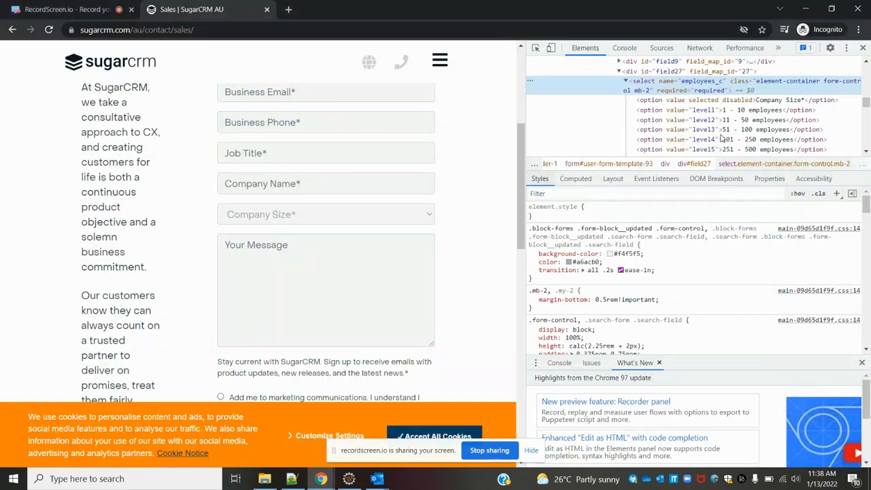
left_click(728, 129)
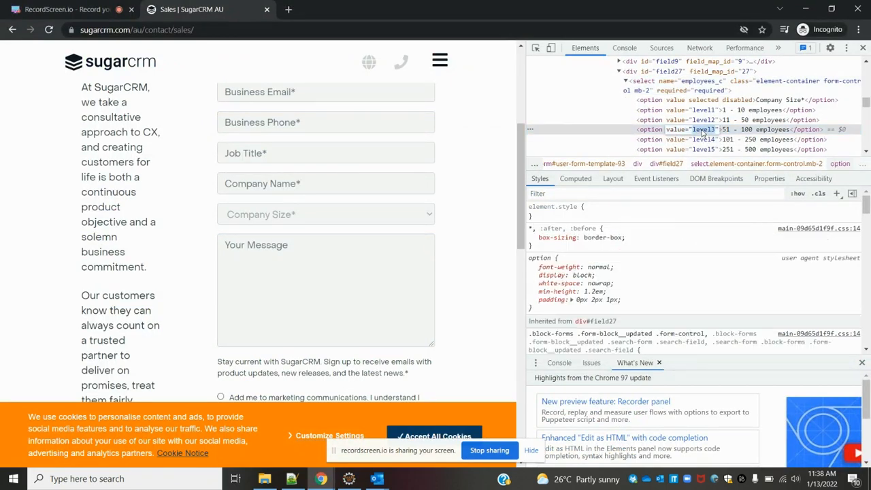
left_click(291, 479)
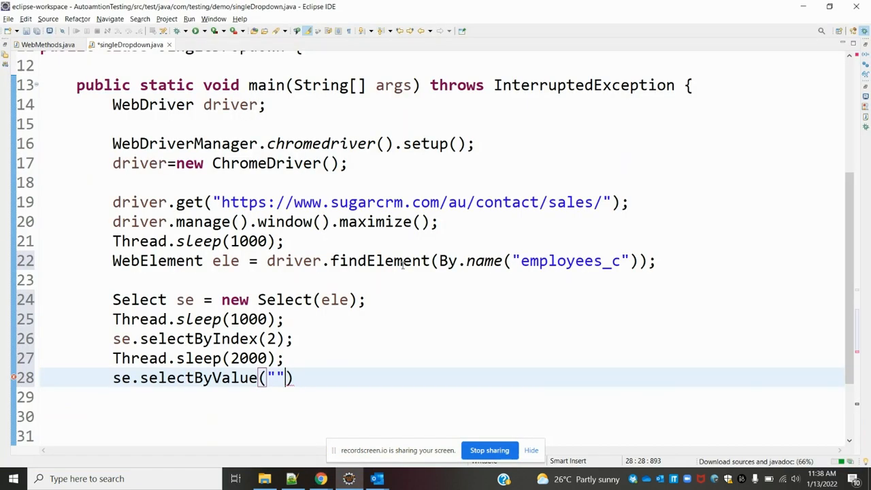
Select by value "level3", add Thread.sleep(2000);, and begin se.selectByVisibleText.
type("level3")
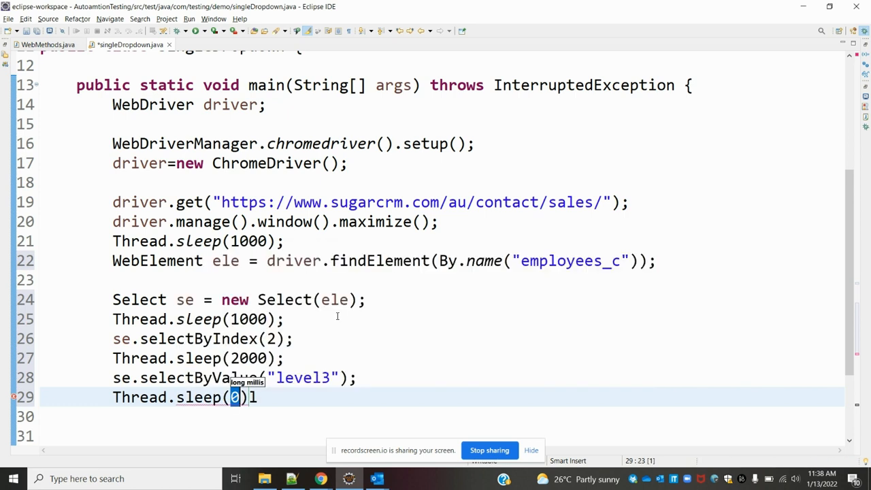
type("200")
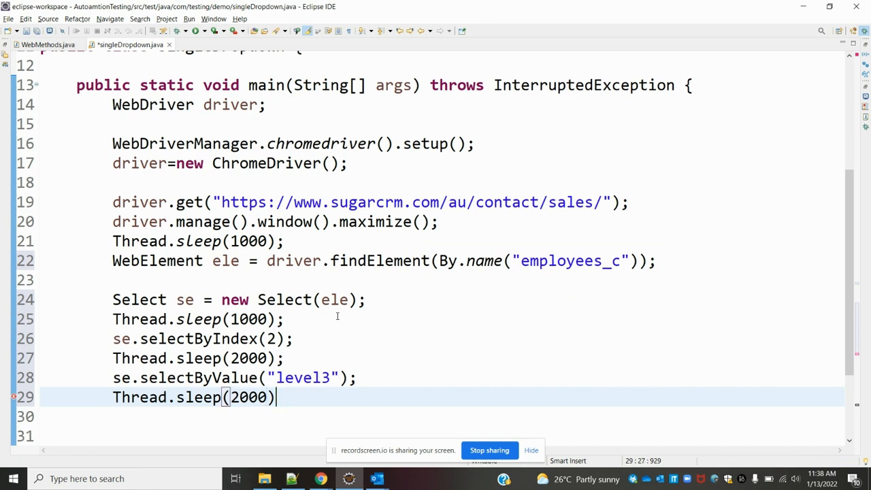
type(";")
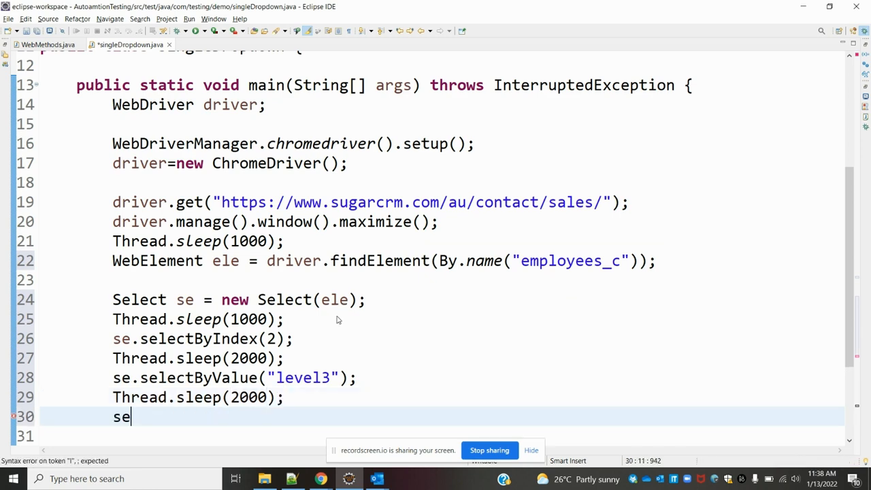
type(".se")
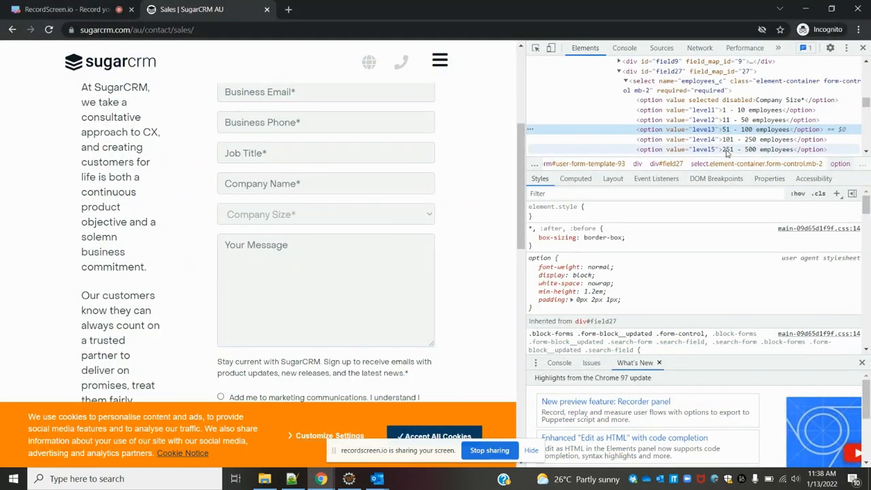
left_click(728, 149)
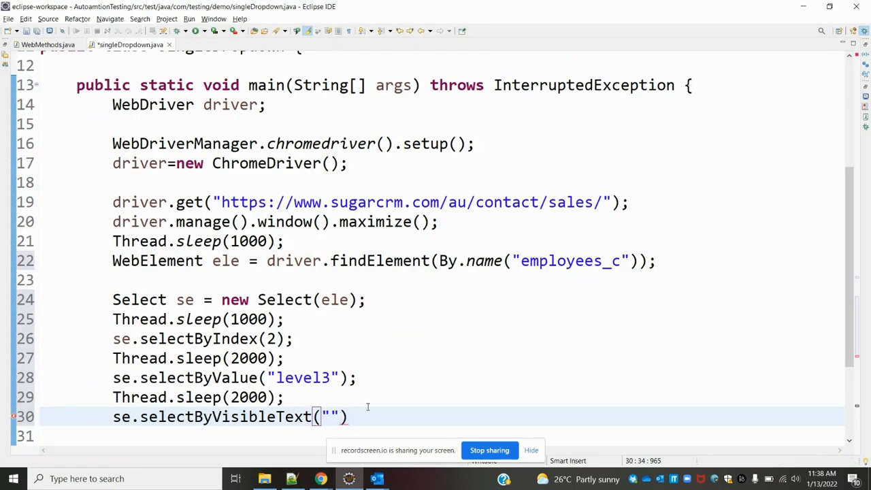
Complete selectByVisibleText("251 - 500 employees"); and bring up the editor's run options.
type("251 - 500 employees")
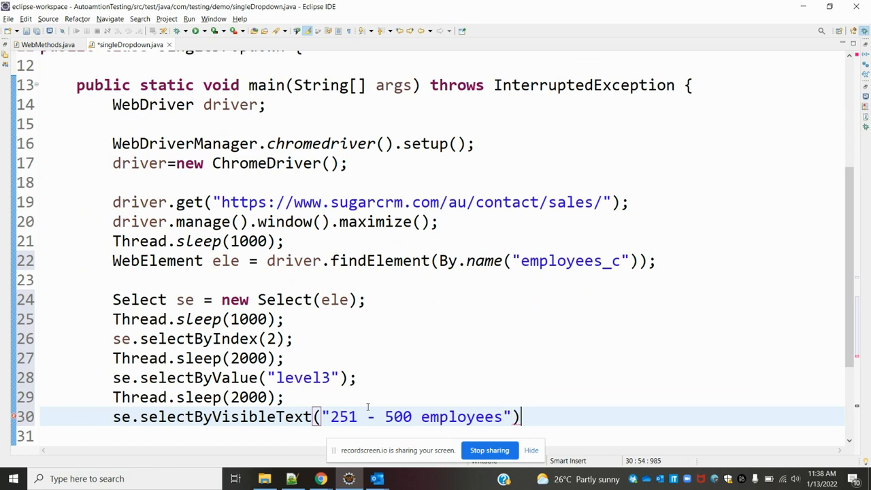
type(";")
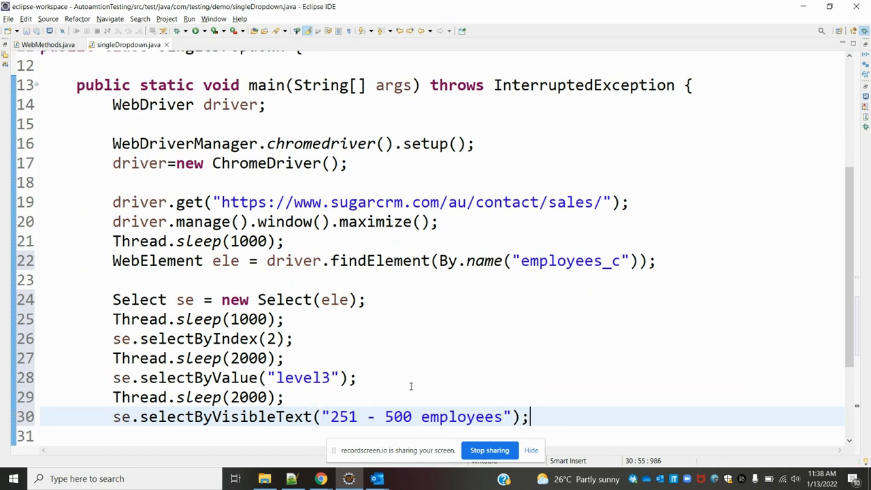
right_click(411, 385)
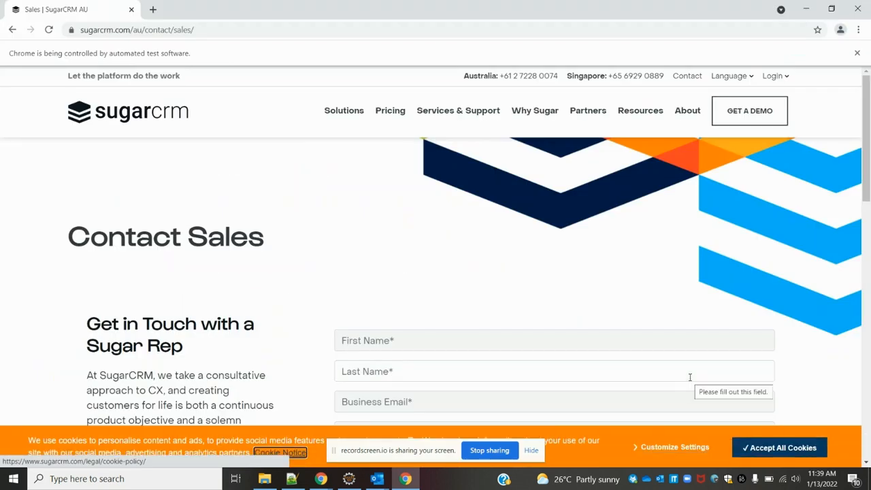
Scroll to the Company Size dropdown in automated Chrome as it changes to 251 - 500 employees.
scroll("down", 3)
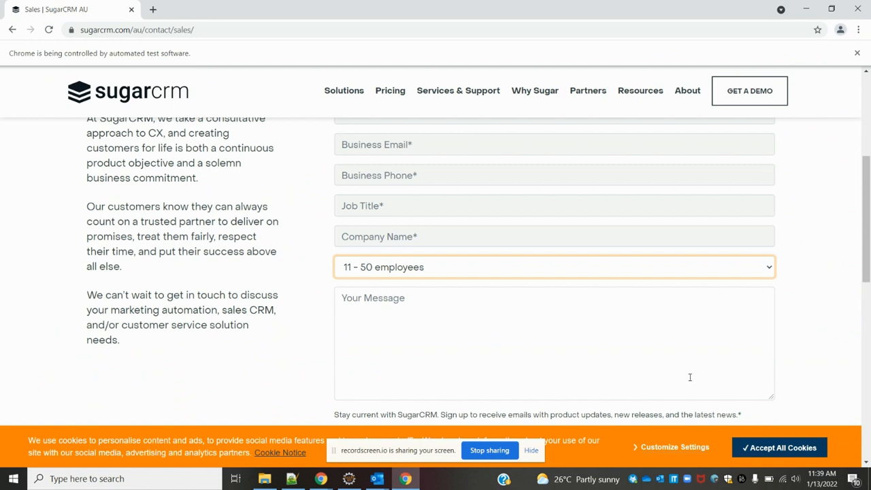
left_click(553, 267)
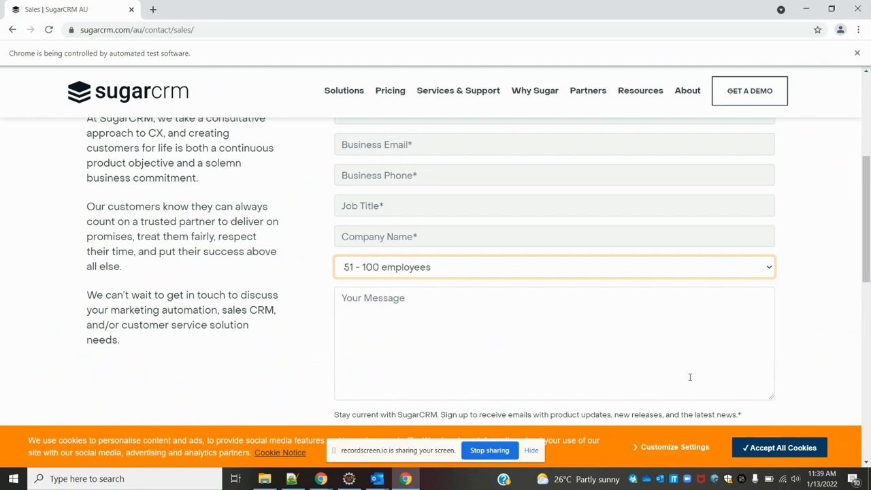
left_click(554, 266)
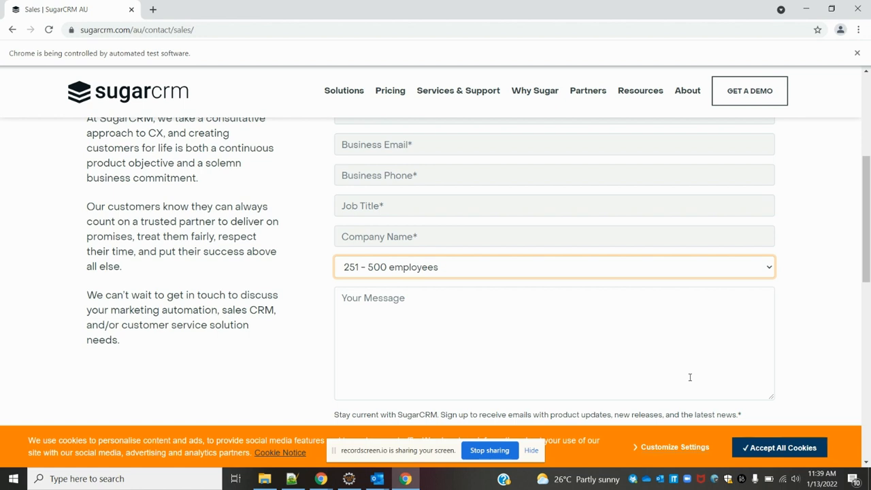